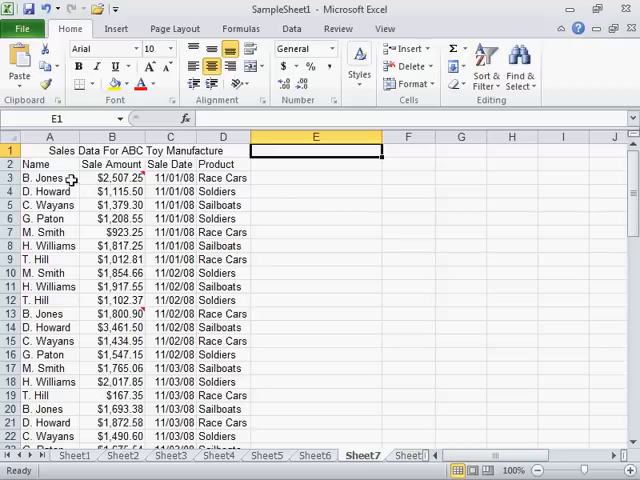
mouse_move(248, 172)
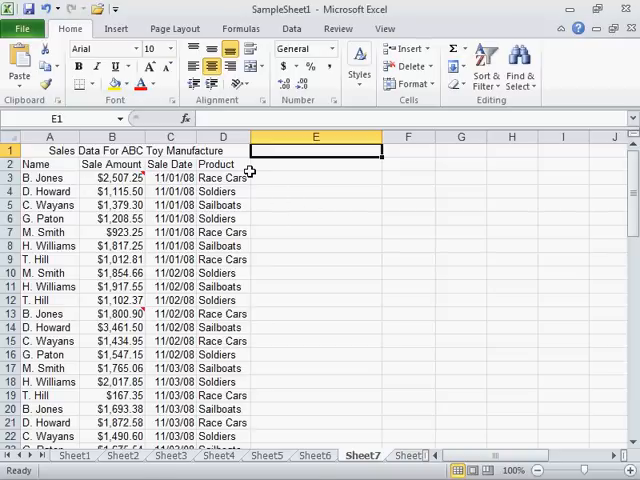
mouse_move(96, 184)
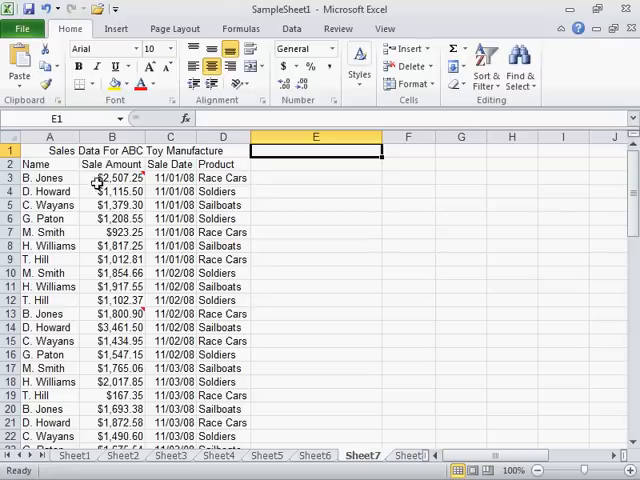